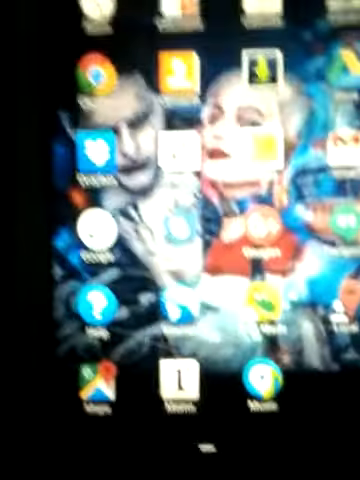
- Search Google for SnapTube in Chrome and scroll past the unusual-traffic notice to the results
{"action": "left_click", "coordinate": [96, 80]}
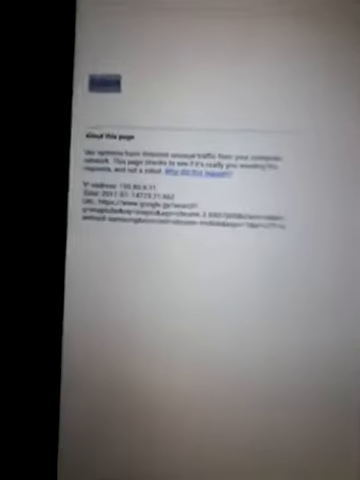
{"action": "scroll", "scroll_direction": "down", "scroll_amount": 3}
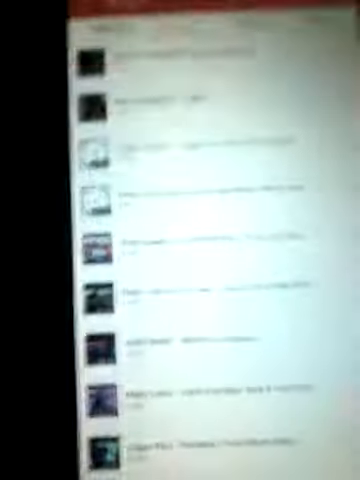
- Scroll the SnapTube results list down to the Major Lazer and Logan Paul video entries
{"action": "scroll", "scroll_direction": "down", "scroll_amount": 3}
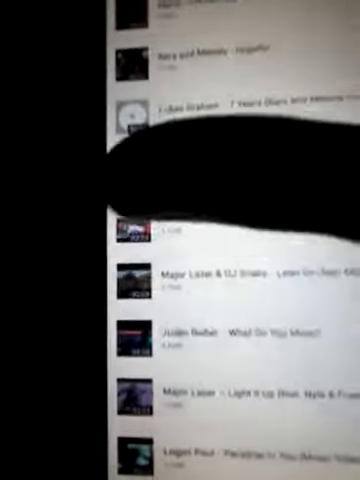
{"action": "scroll", "scroll_direction": "down", "scroll_amount": 3}
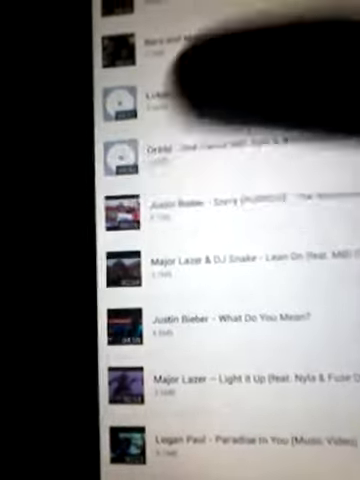